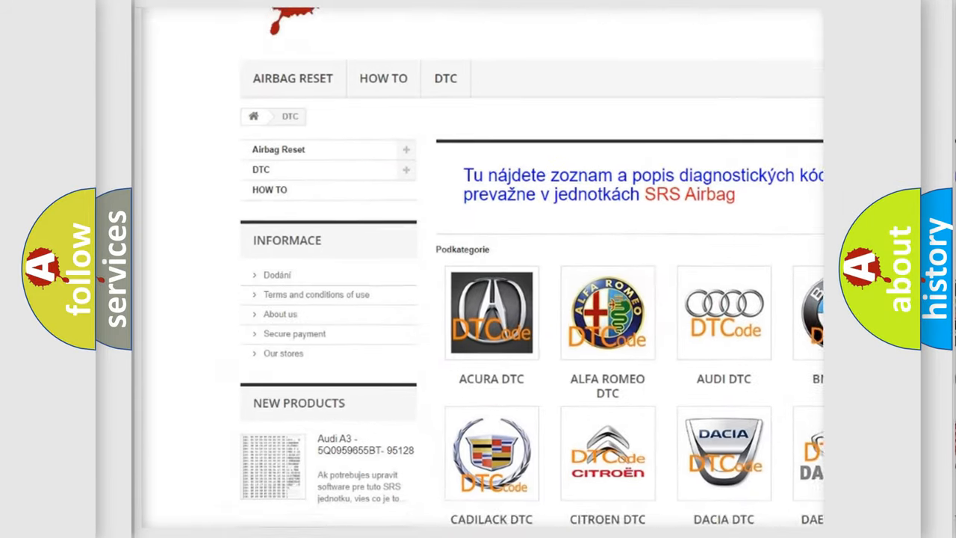
scroll("down", 3)
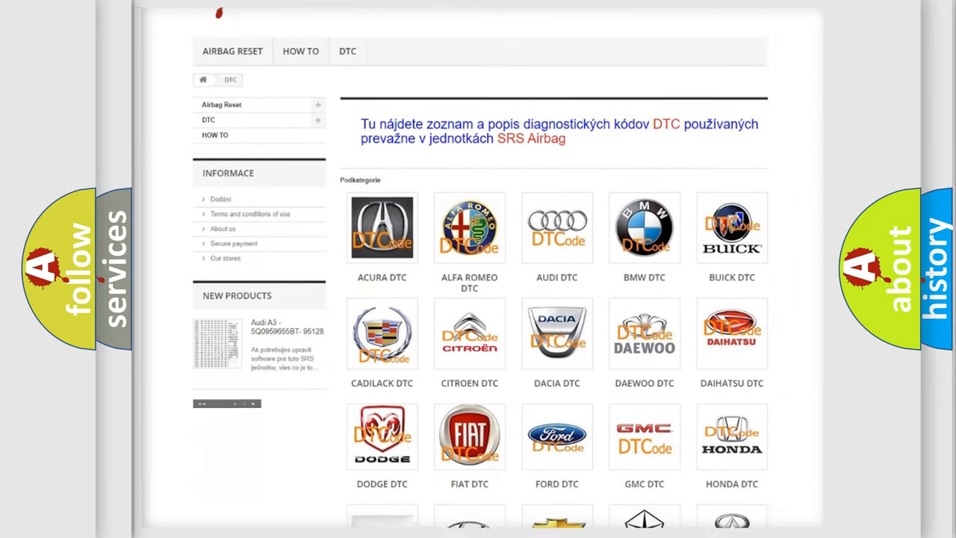
scroll("down", 3)
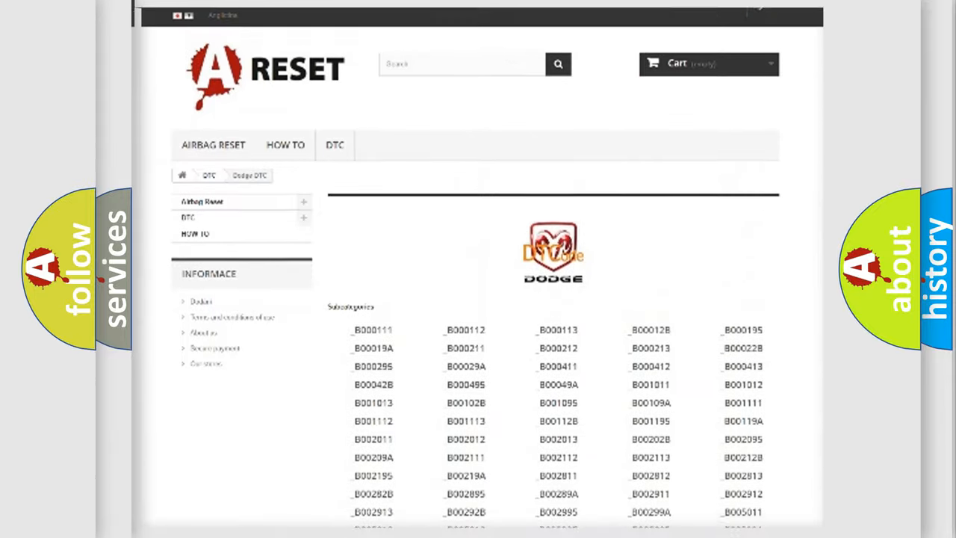
scroll("down", 3)
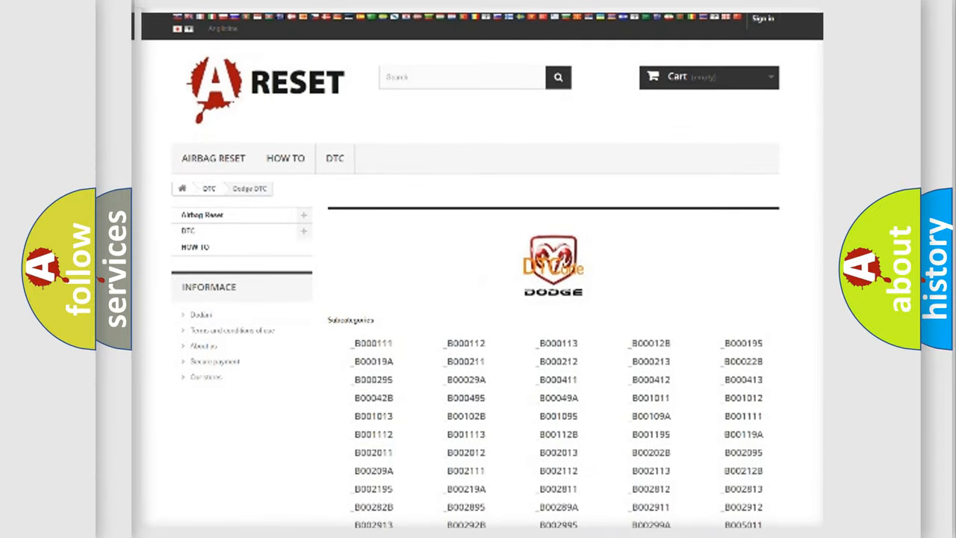